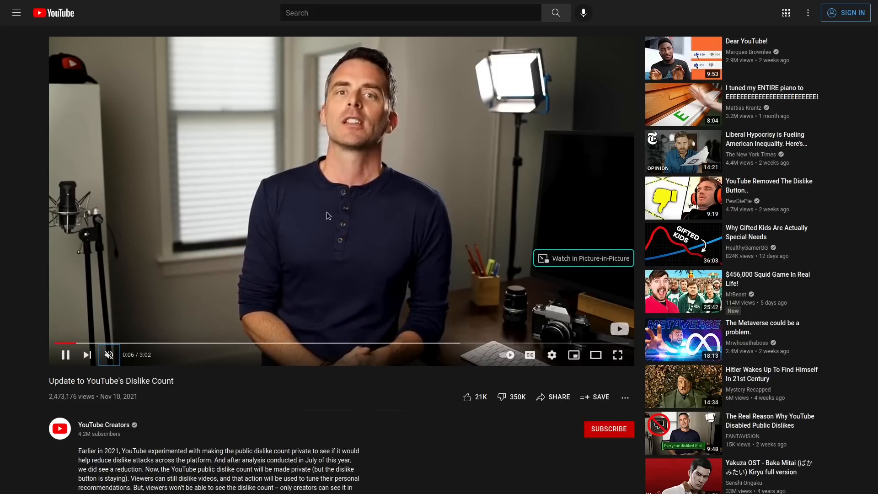
Step: Show the FAQ answer to "Where does extension get data?": Google API plus scraped data
{"action": "left_click", "coordinate": [65, 355]}
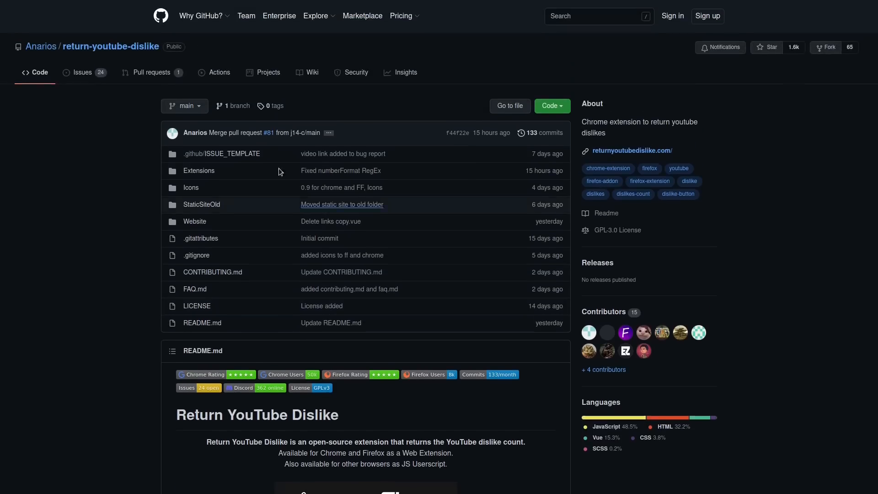
{"action": "mouse_move", "coordinate": [111, 46]}
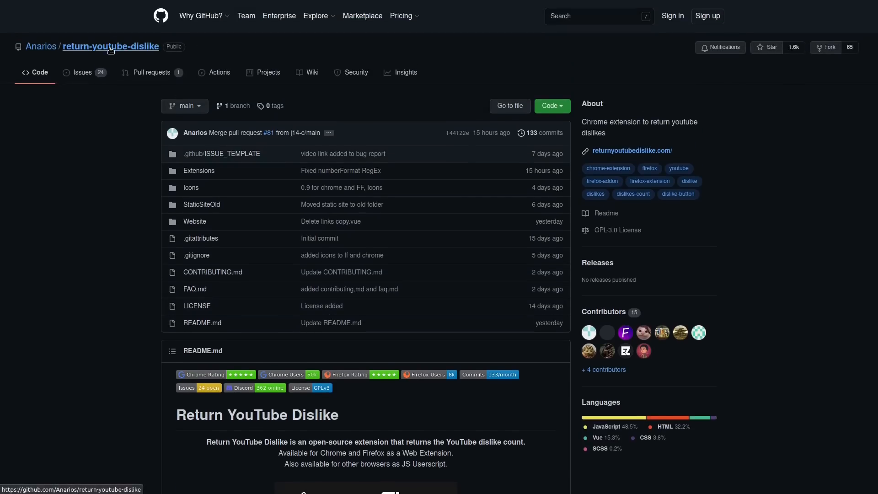
{"action": "mouse_move", "coordinate": [118, 104]}
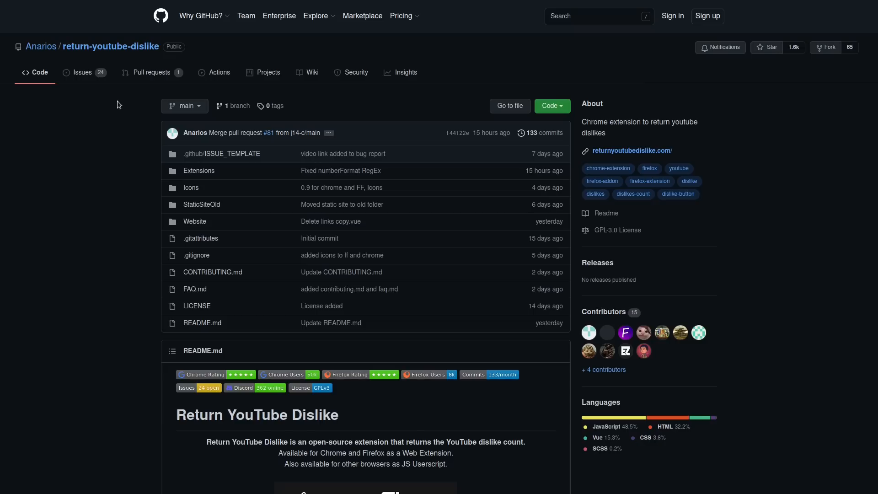
{"action": "mouse_move", "coordinate": [777, 139]}
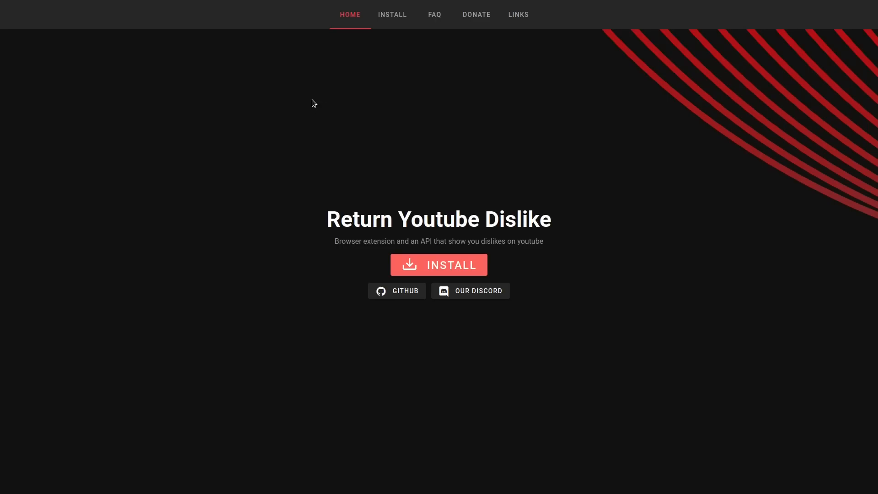
{"action": "left_click", "coordinate": [434, 15]}
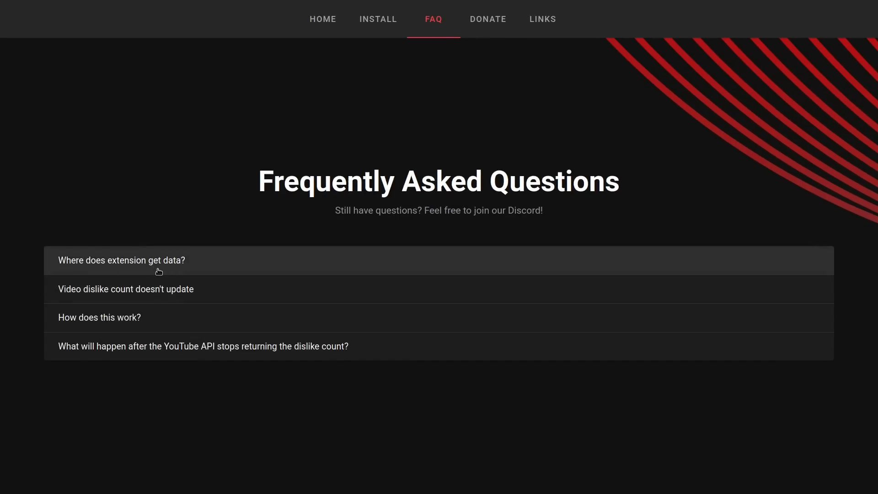
{"action": "left_click", "coordinate": [121, 259]}
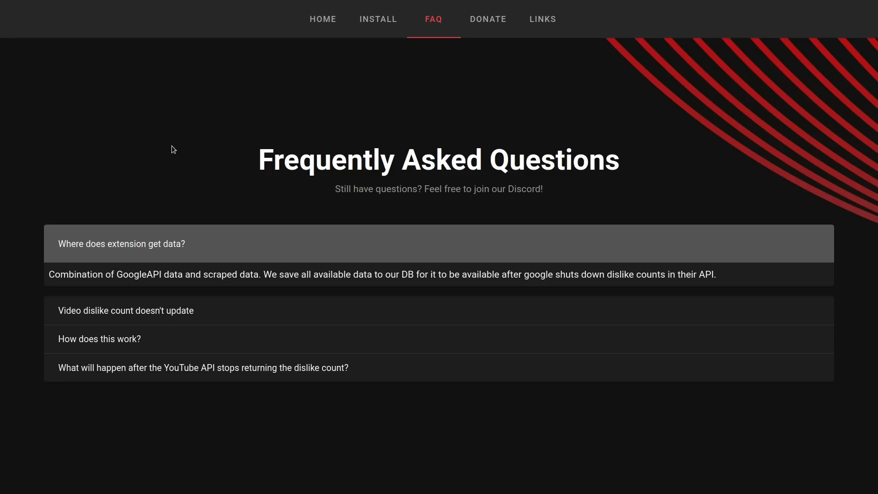
{"action": "mouse_move", "coordinate": [174, 243]}
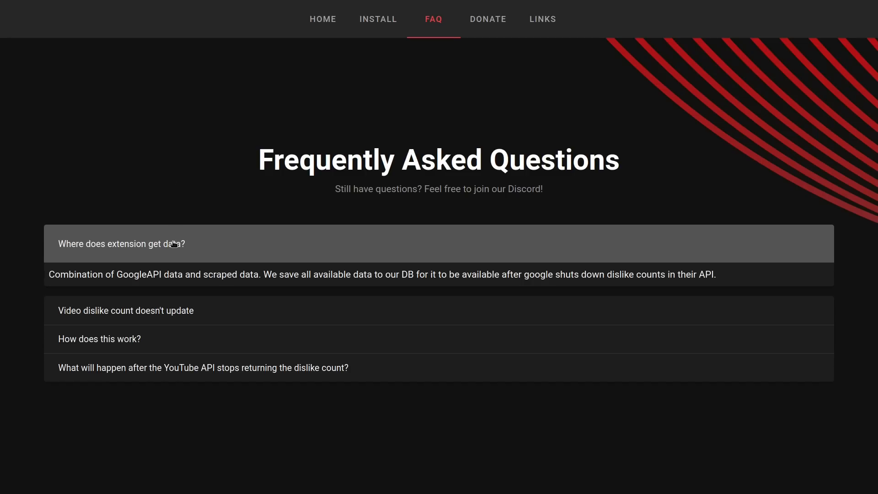
Step: Collapse the data-source answer and expand "Video dislike count doesn't update"
{"action": "left_click", "coordinate": [121, 243]}
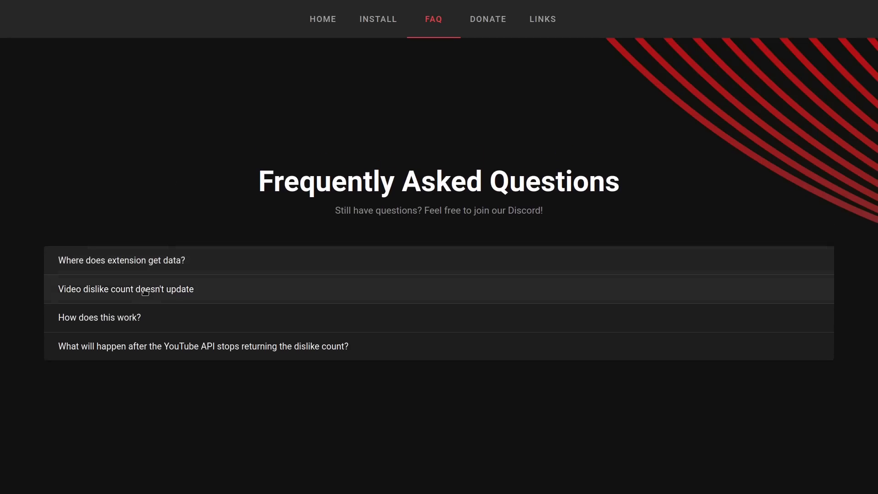
{"action": "left_click", "coordinate": [126, 289]}
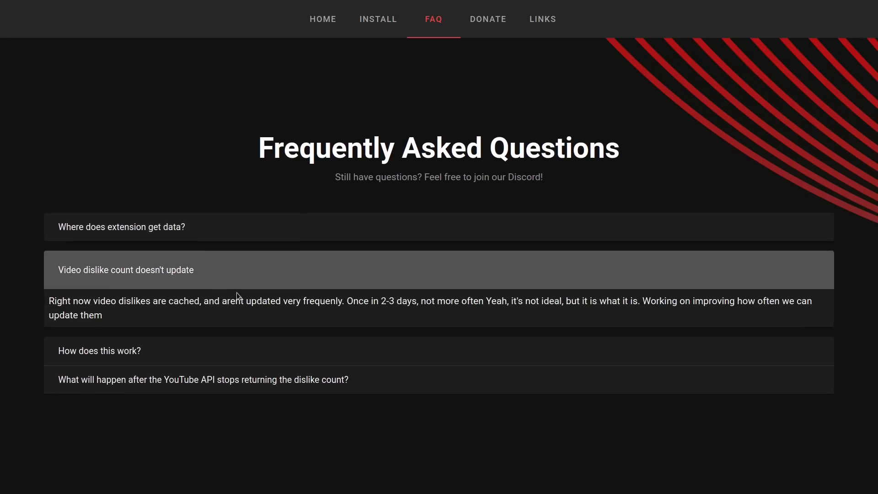
{"action": "mouse_move", "coordinate": [149, 184]}
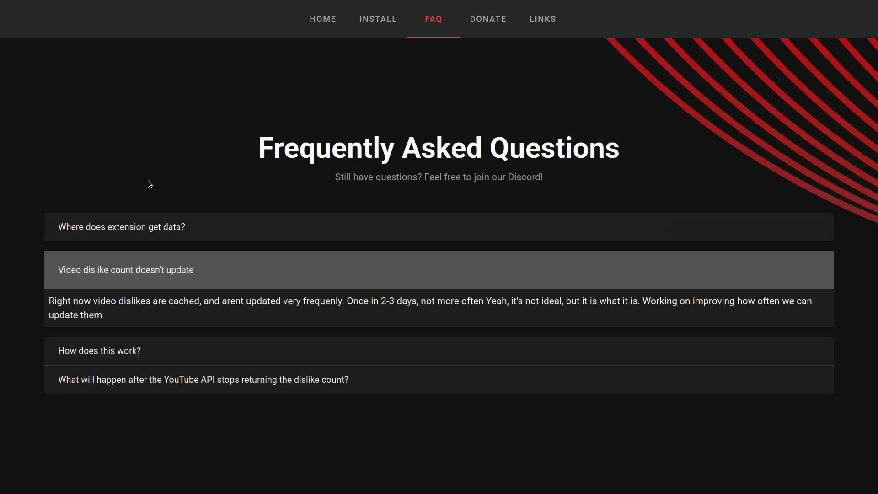
{"action": "mouse_move", "coordinate": [164, 178]}
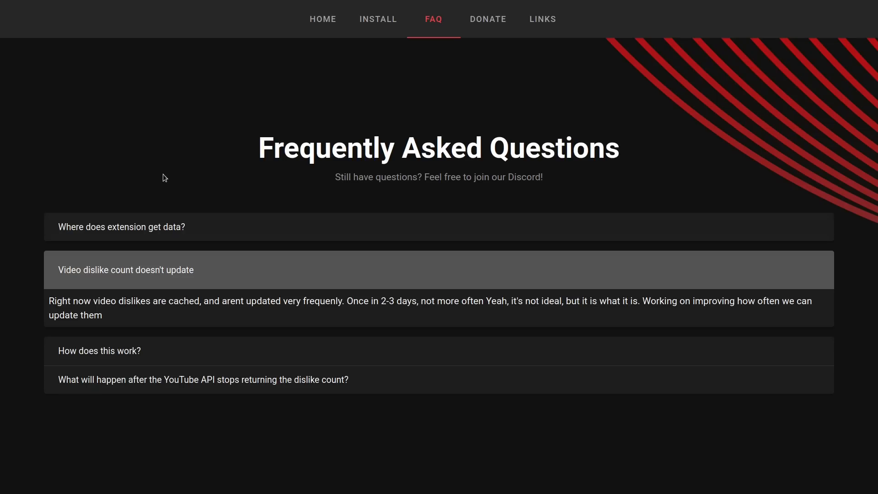
{"action": "mouse_move", "coordinate": [390, 310]}
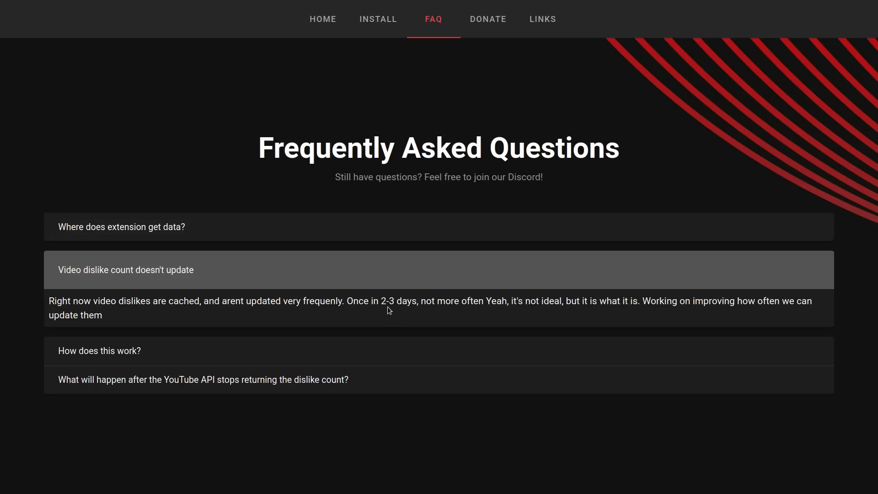
{"action": "mouse_move", "coordinate": [516, 315]}
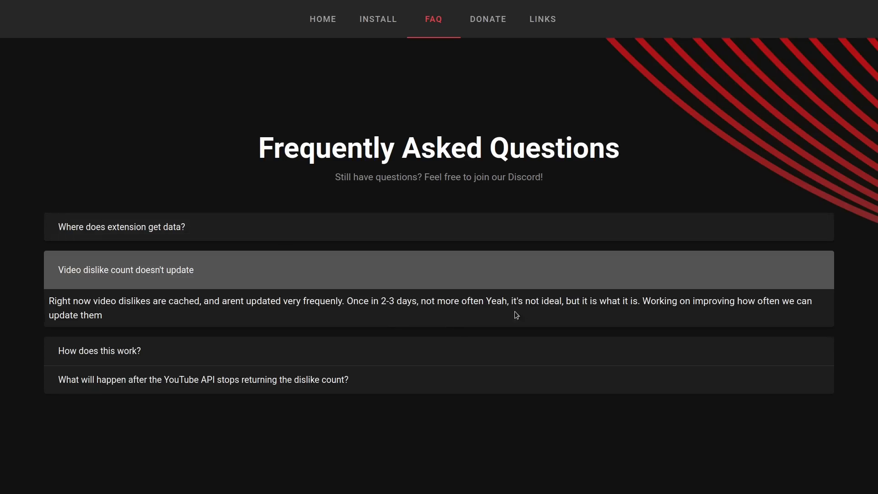
{"action": "mouse_move", "coordinate": [562, 317]}
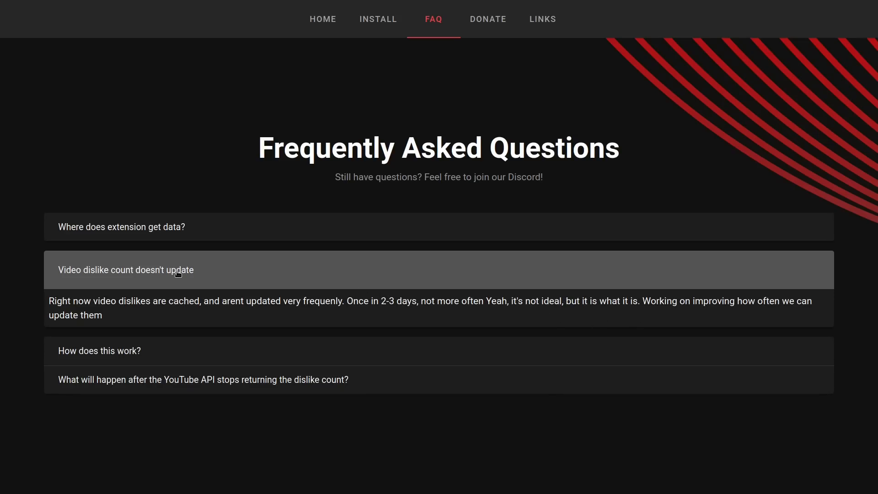
Step: Collapse the dislike-count answer and highlight the word "archiving" in "How does this work?"
{"action": "left_click", "coordinate": [100, 351]}
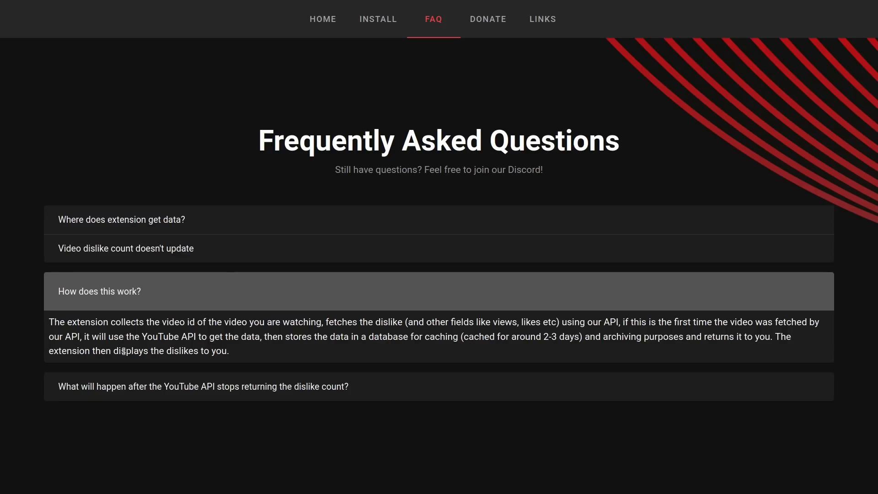
{"action": "mouse_move", "coordinate": [125, 369]}
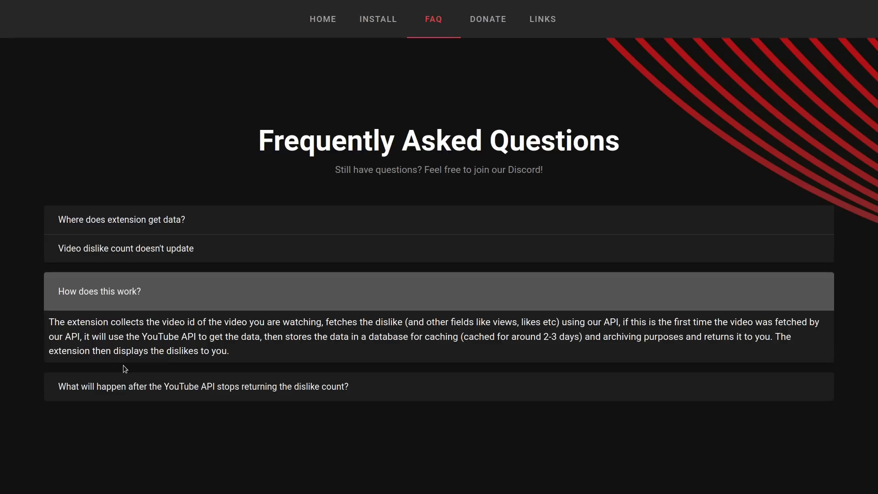
{"action": "mouse_move", "coordinate": [124, 368]}
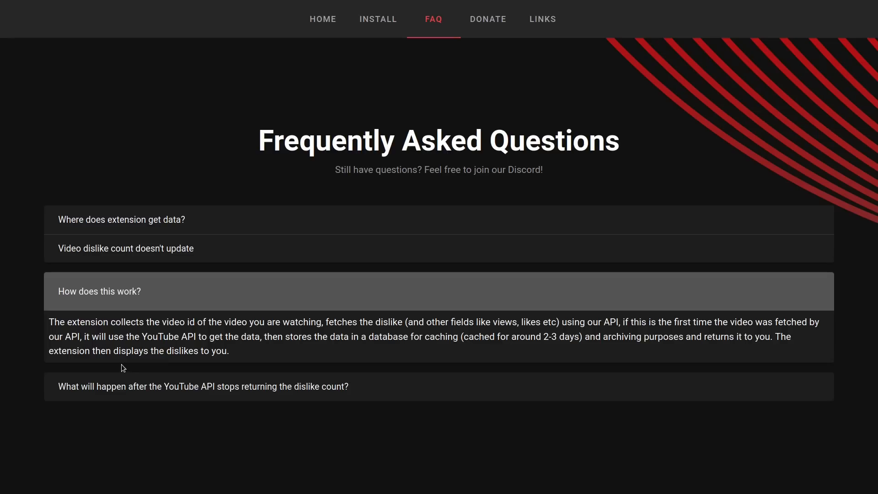
{"action": "mouse_move", "coordinate": [640, 350]}
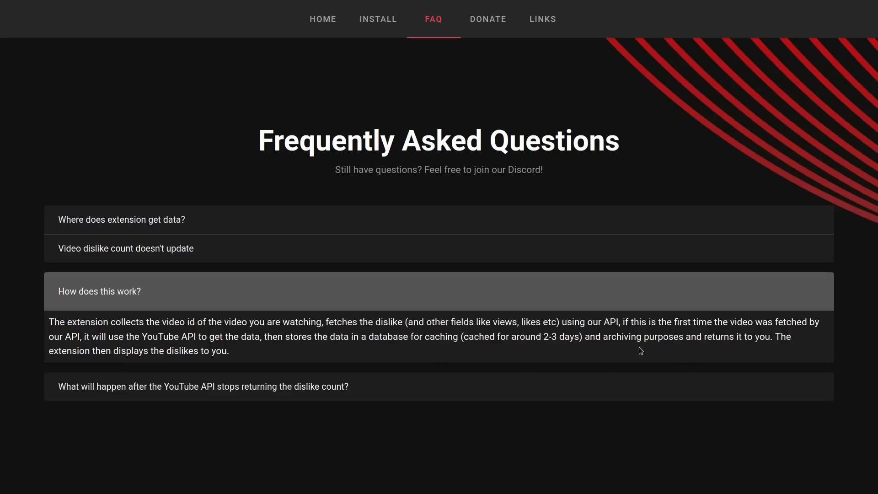
{"action": "mouse_move", "coordinate": [730, 340]}
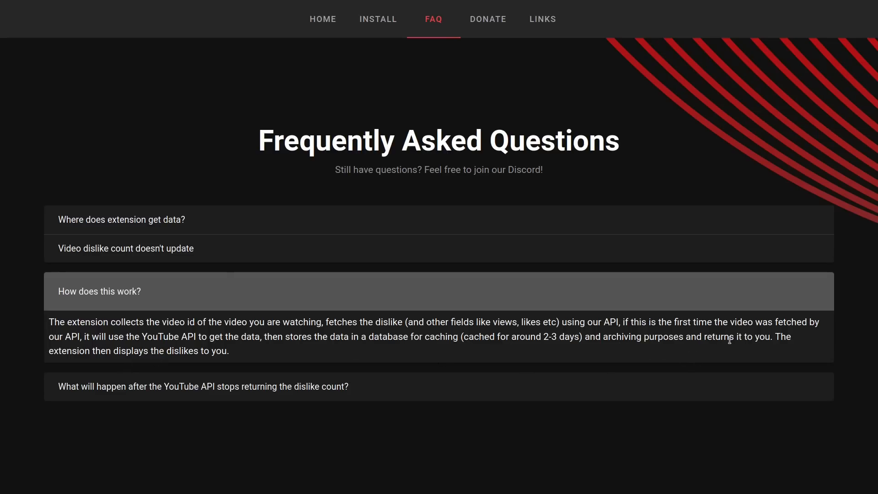
{"action": "mouse_move", "coordinate": [663, 348]}
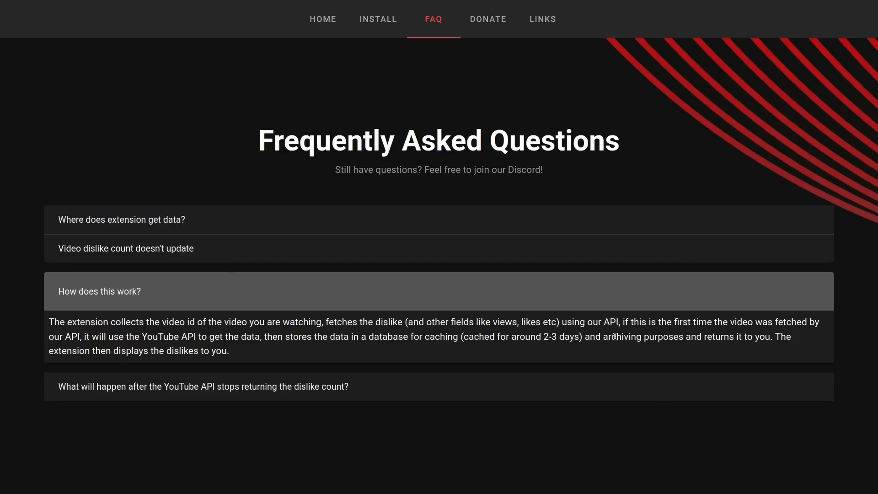
{"action": "double_click", "coordinate": [623, 337]}
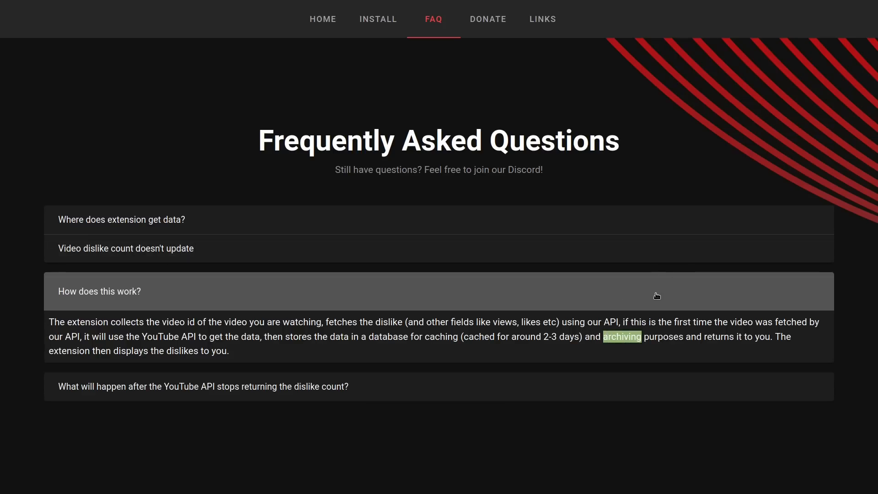
{"action": "mouse_move", "coordinate": [704, 194]}
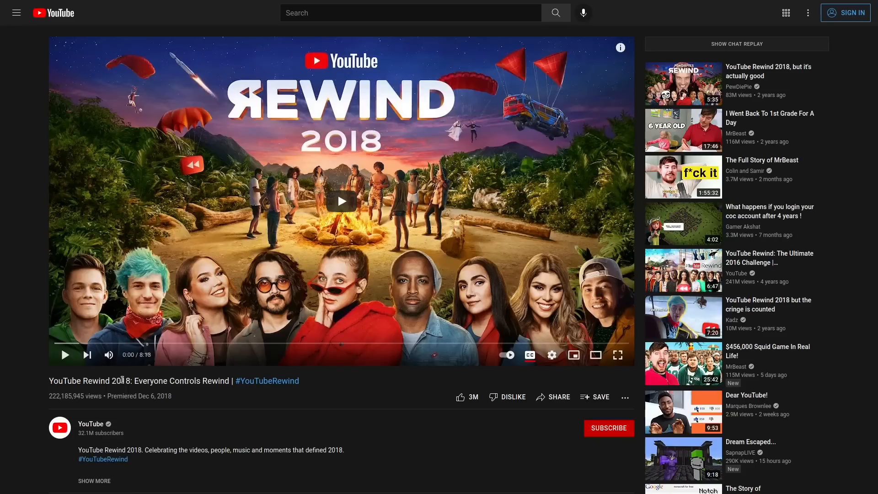
{"action": "mouse_move", "coordinate": [268, 403]}
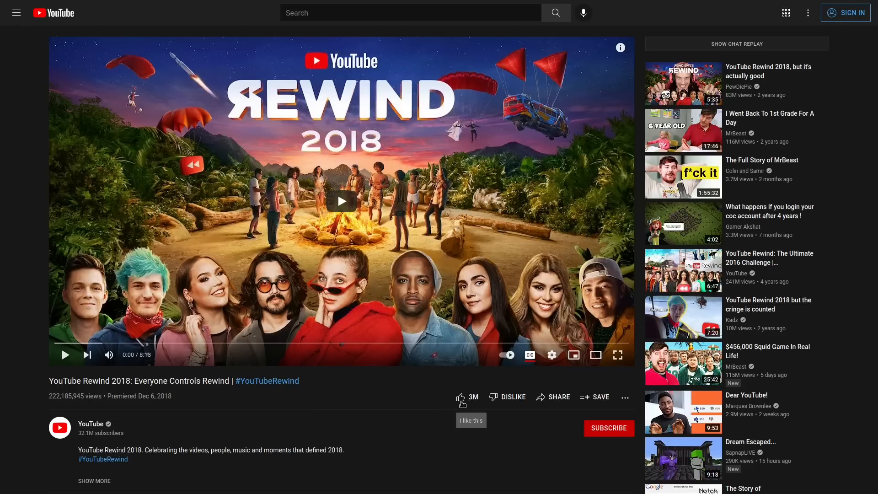
{"action": "mouse_move", "coordinate": [391, 415]}
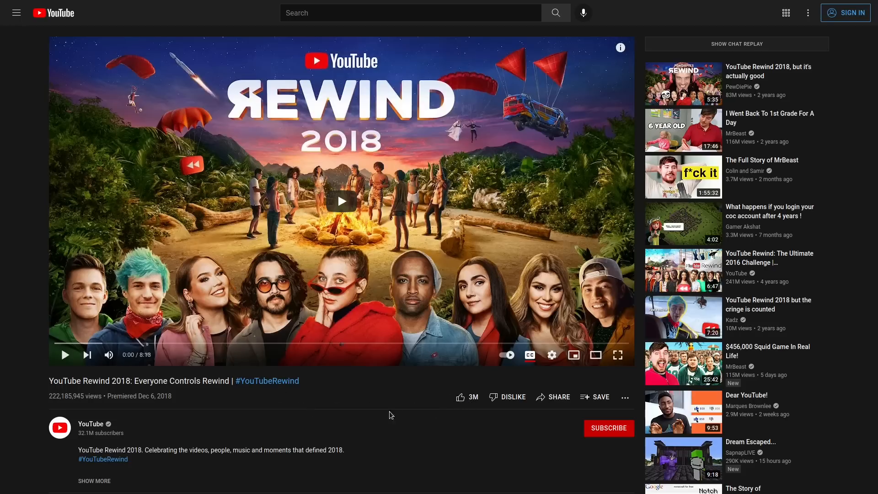
{"action": "mouse_move", "coordinate": [395, 404]}
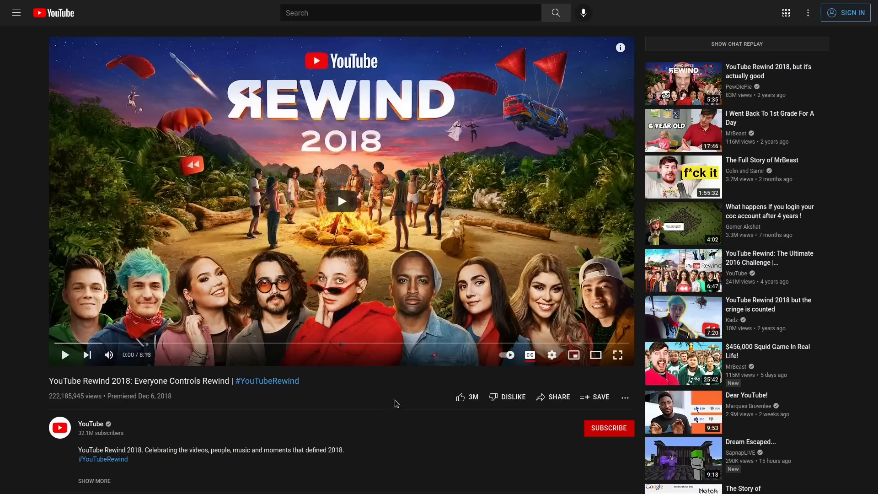
{"action": "mouse_move", "coordinate": [421, 407]}
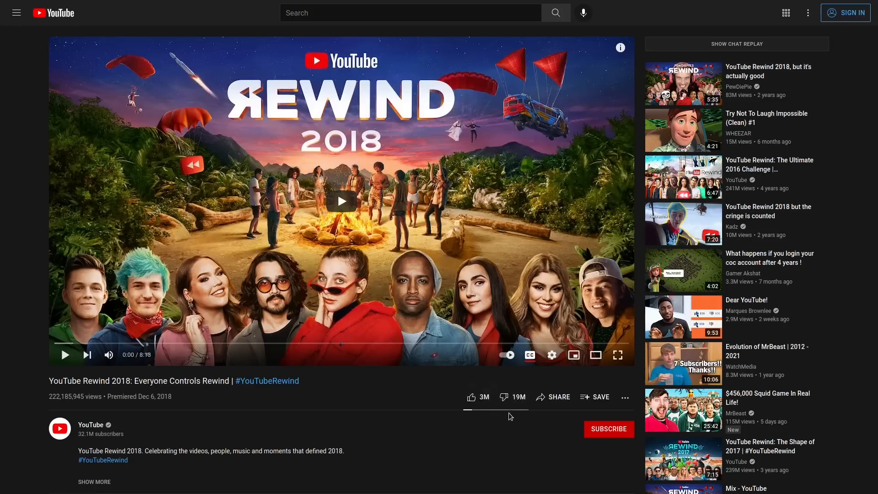
{"action": "mouse_move", "coordinate": [604, 389]}
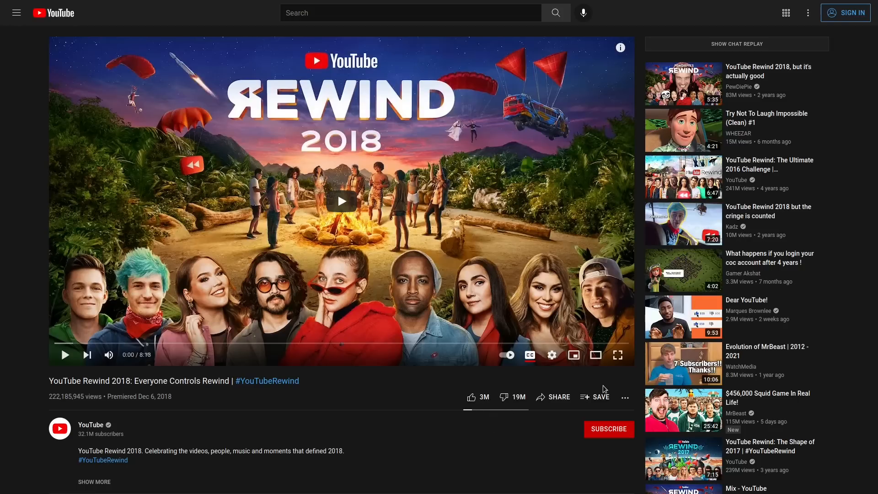
{"action": "mouse_move", "coordinate": [510, 396]}
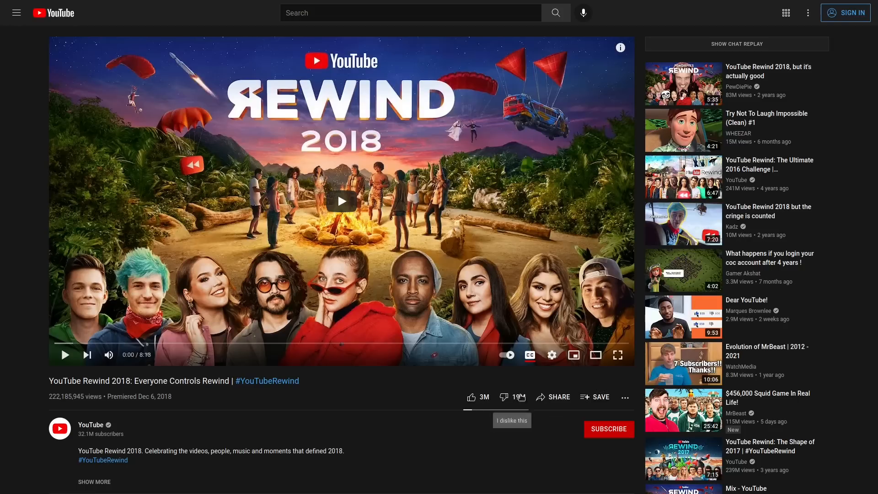
{"action": "mouse_move", "coordinate": [525, 393]}
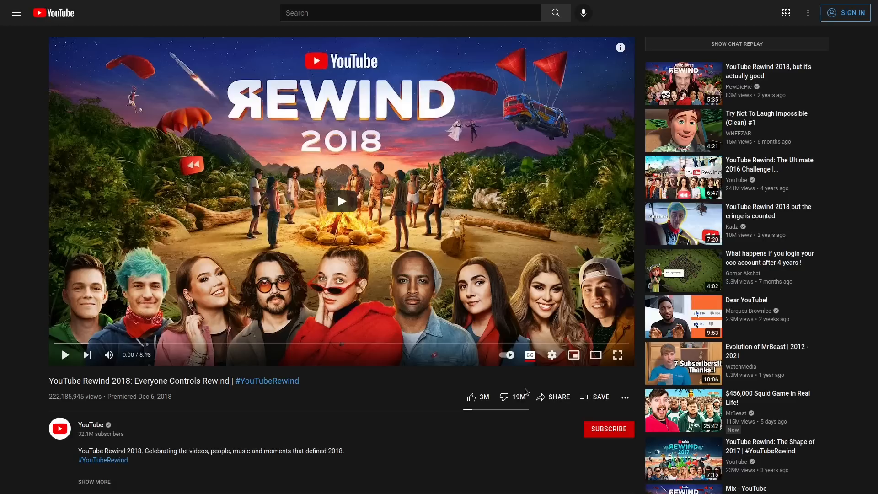
{"action": "mouse_move", "coordinate": [529, 383]}
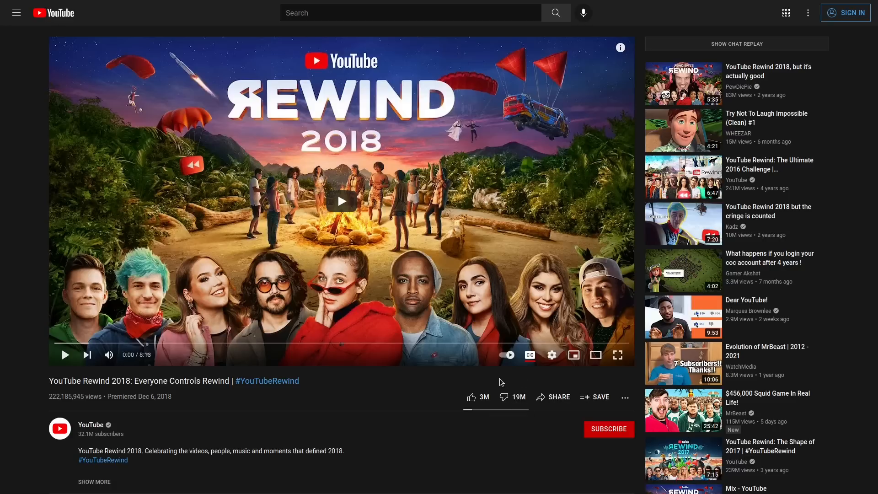
{"action": "mouse_move", "coordinate": [454, 393]}
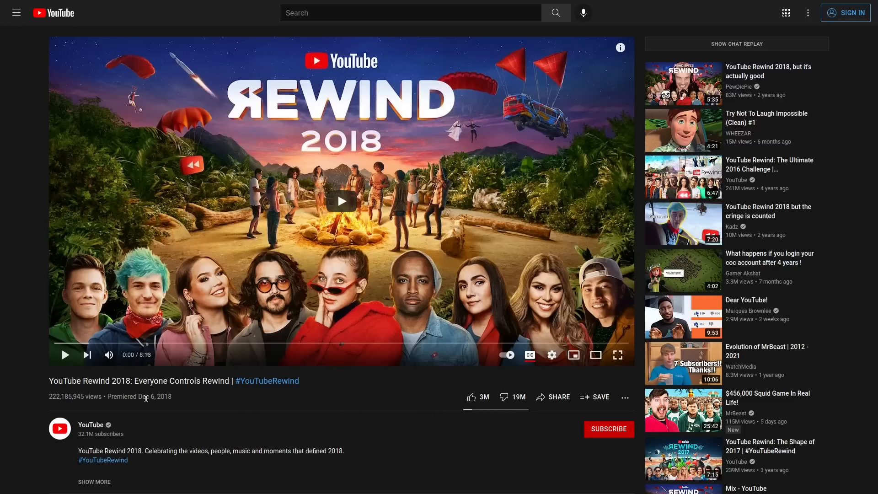
{"action": "mouse_move", "coordinate": [164, 399]}
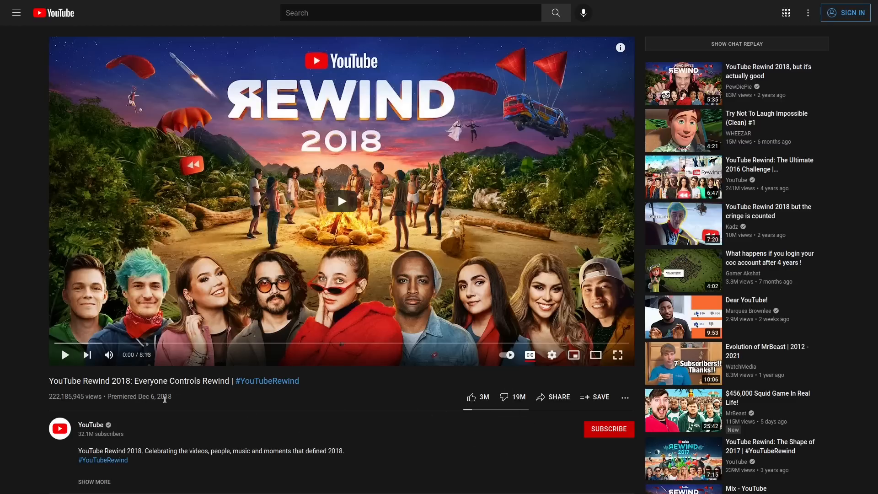
{"action": "mouse_move", "coordinate": [411, 429]}
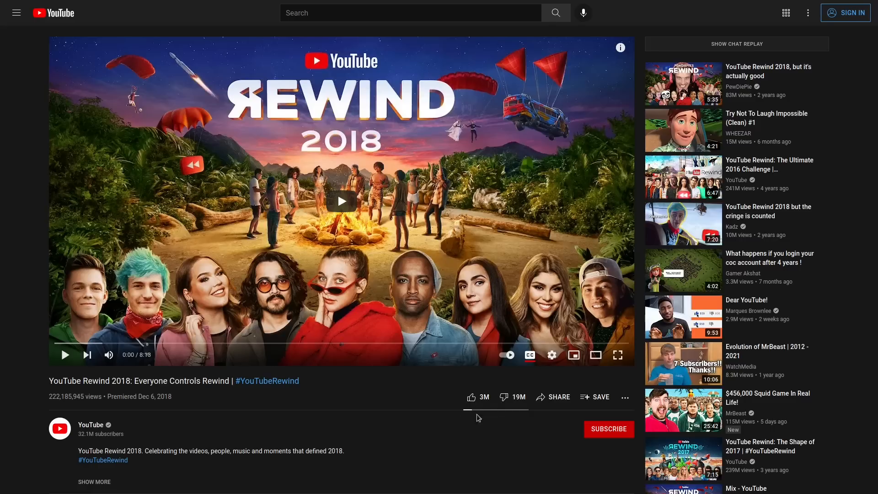
{"action": "mouse_move", "coordinate": [358, 408]}
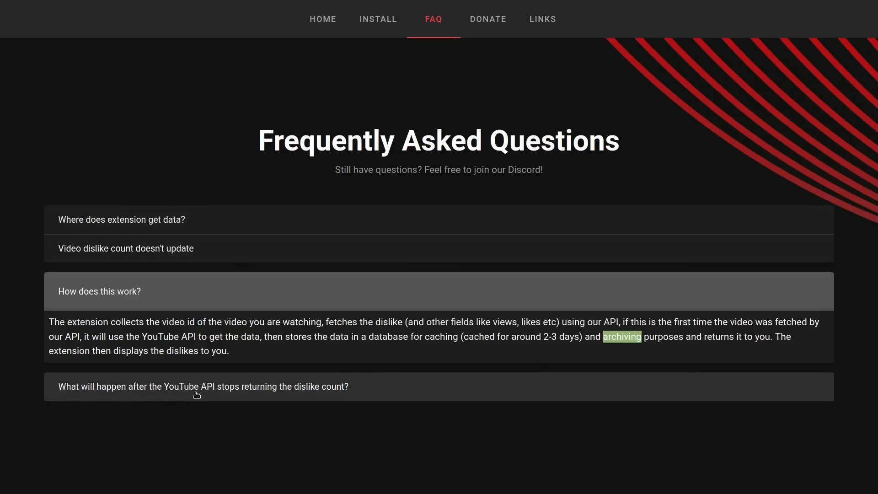
{"action": "mouse_move", "coordinate": [241, 396]}
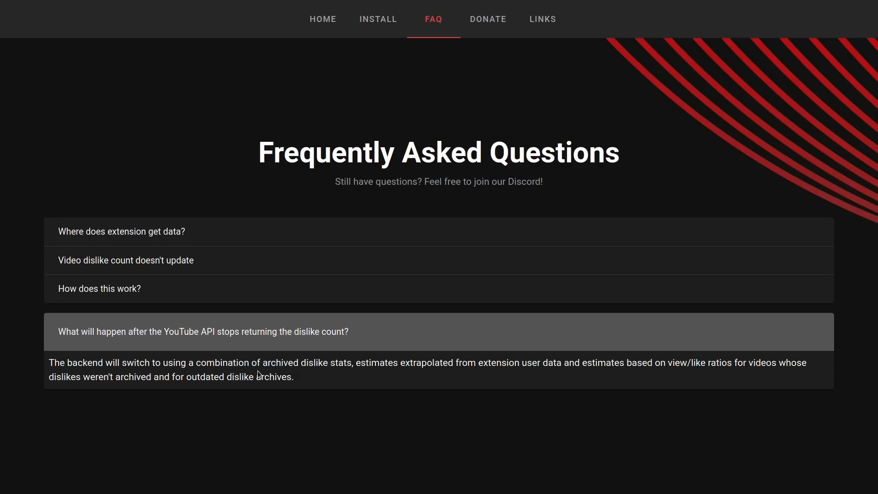
{"action": "mouse_move", "coordinate": [229, 359]}
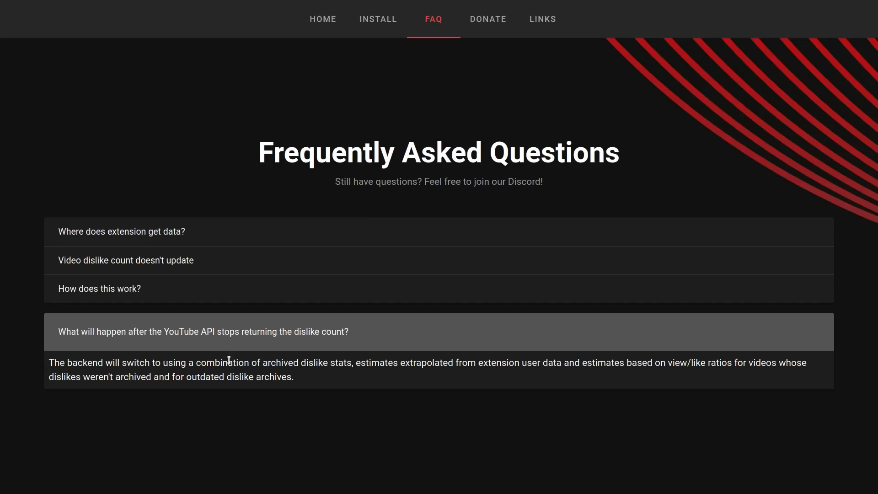
{"action": "mouse_move", "coordinate": [393, 338]}
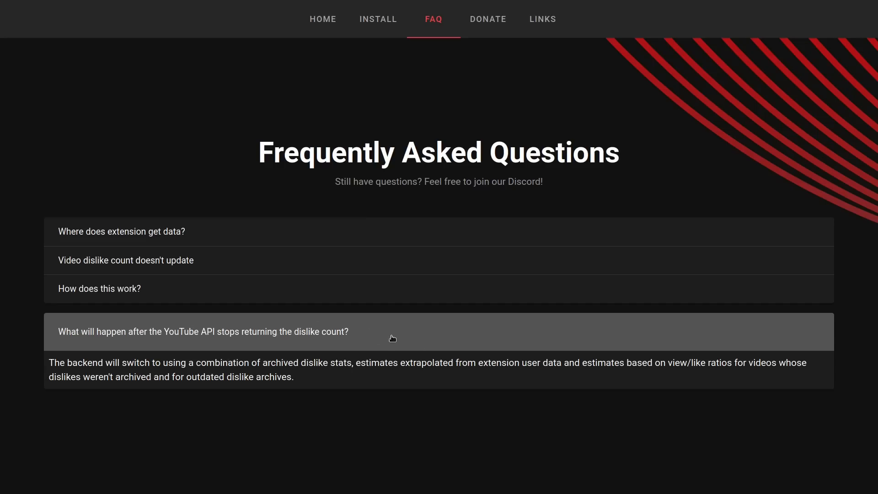
{"action": "mouse_move", "coordinate": [356, 338]}
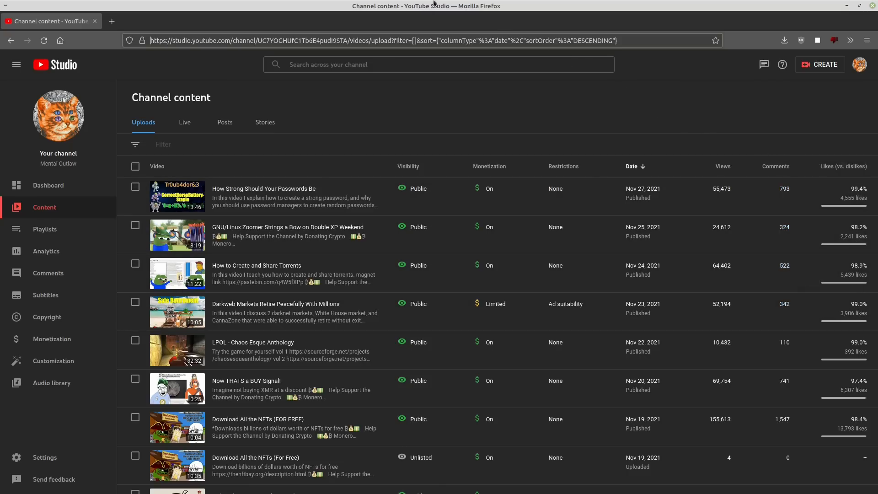
{"action": "left_click", "coordinate": [275, 10]}
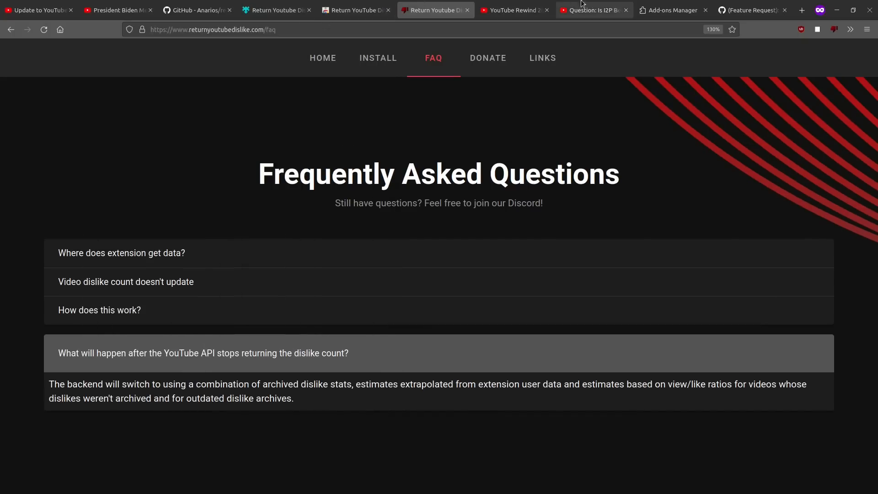
Step: Read GitHub issue #84 down to the owner's reply "Yes, it's in plans."
{"action": "left_click", "coordinate": [751, 10]}
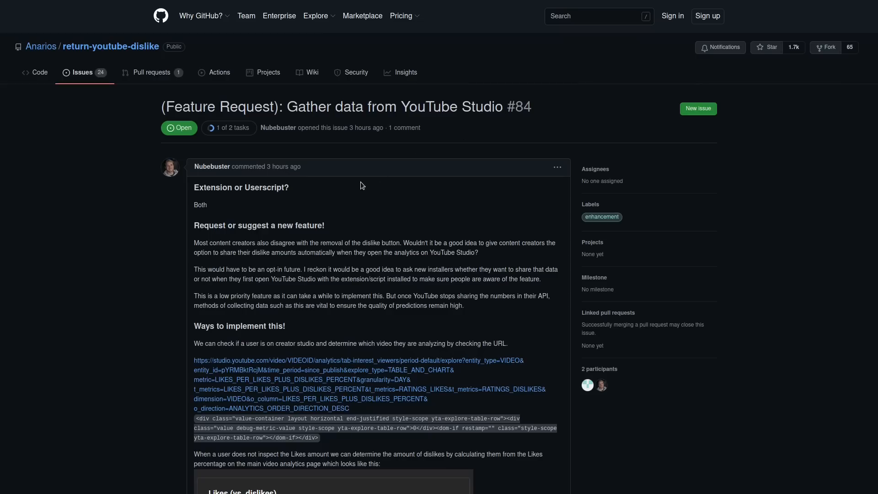
{"action": "mouse_move", "coordinate": [271, 208]}
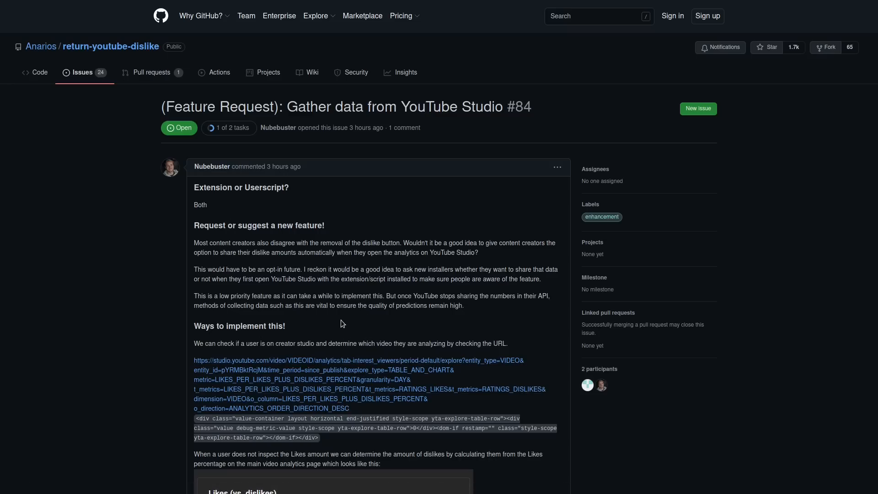
{"action": "scroll", "scroll_direction": "down", "scroll_amount": 3}
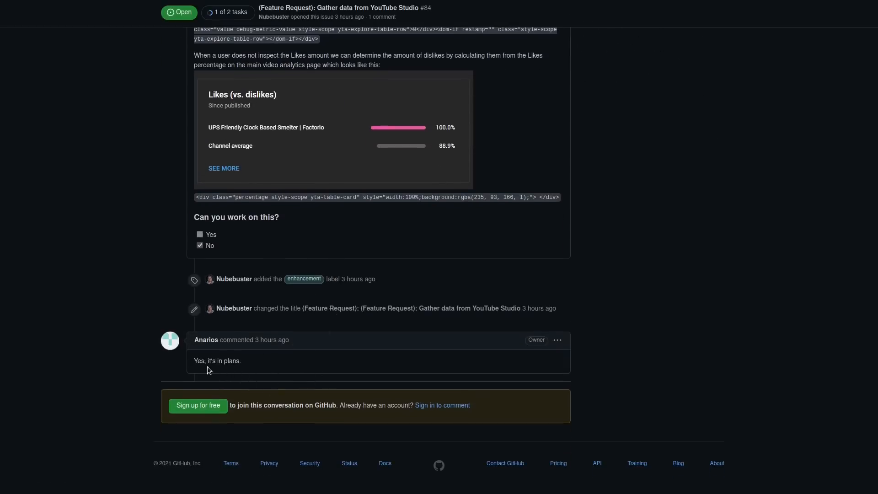
{"action": "mouse_move", "coordinate": [217, 370]}
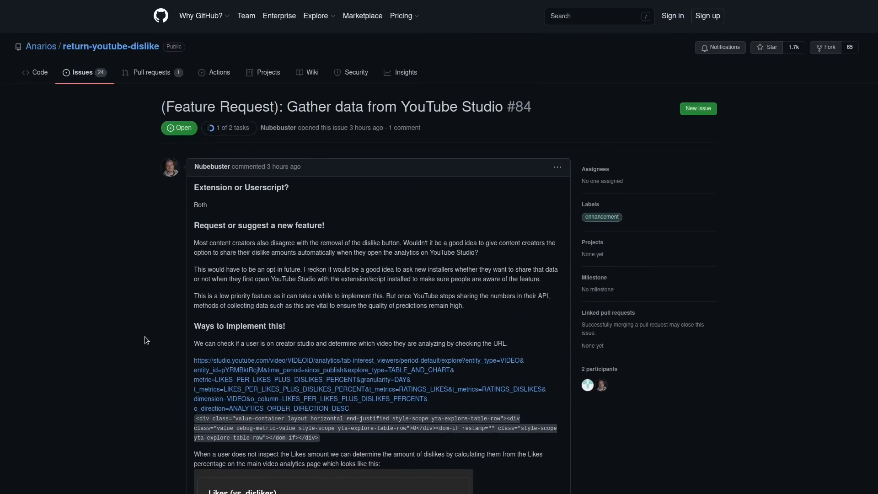
Step: Switch among tabs to land on the Chrome Web Store listing with 1,122 ratings
{"action": "left_click", "coordinate": [356, 10]}
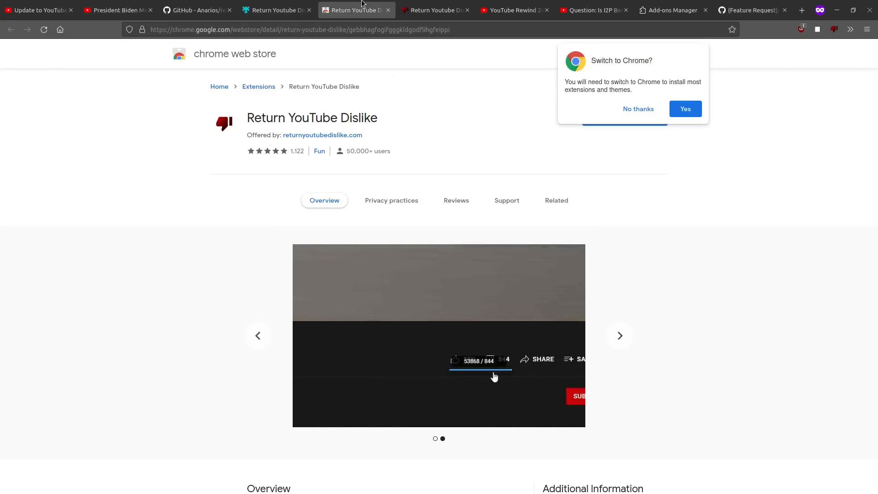
{"action": "left_click", "coordinate": [196, 11]}
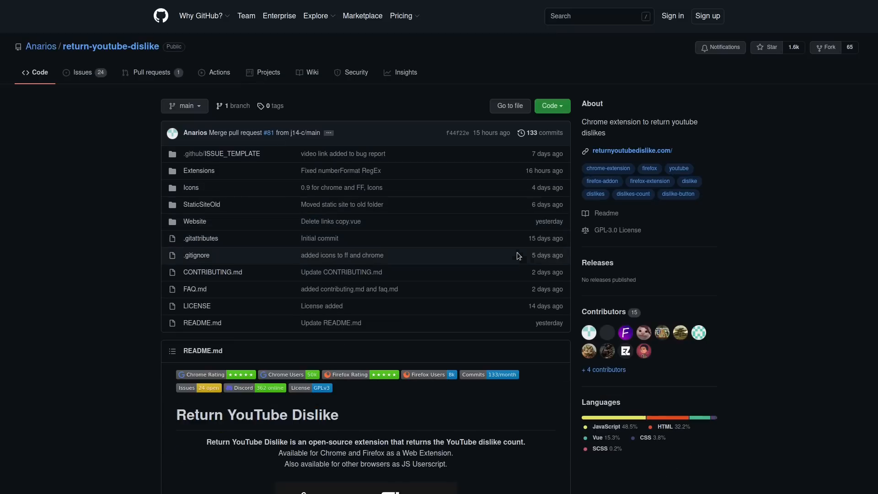
{"action": "left_click", "coordinate": [355, 9]}
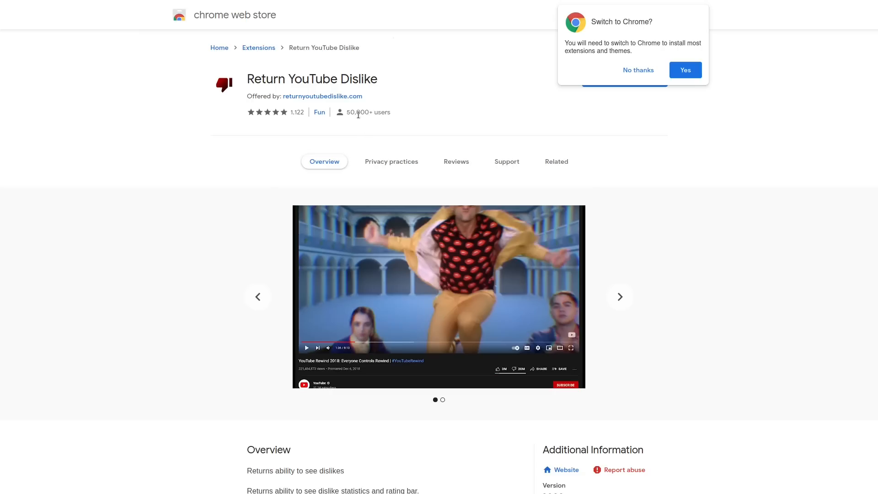
{"action": "mouse_move", "coordinate": [543, 91]}
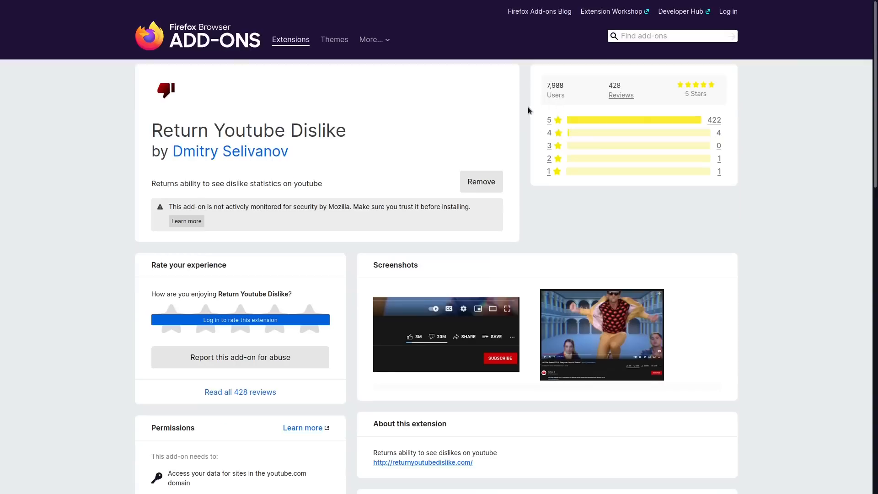
{"action": "mouse_move", "coordinate": [528, 97]}
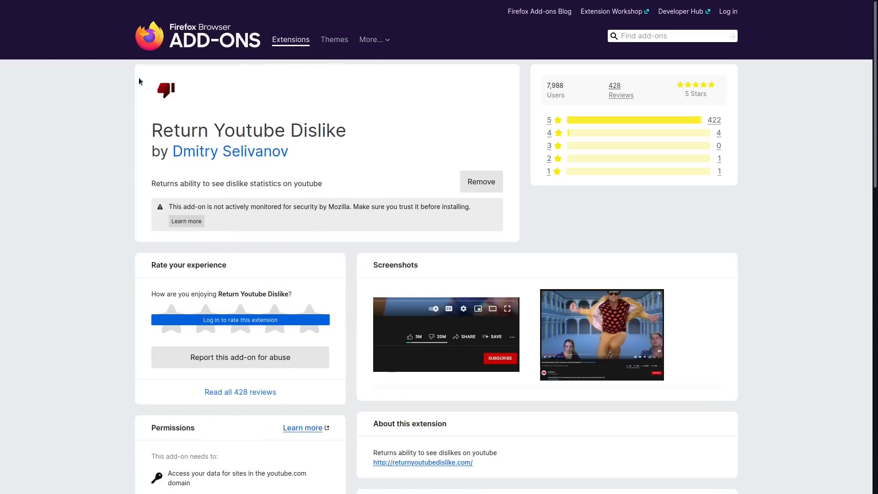
{"action": "mouse_move", "coordinate": [455, 151]}
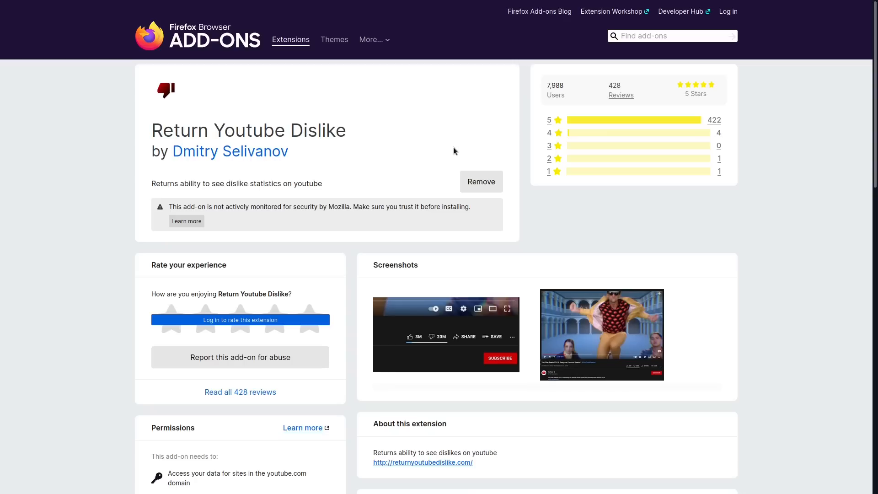
{"action": "mouse_move", "coordinate": [388, 181]}
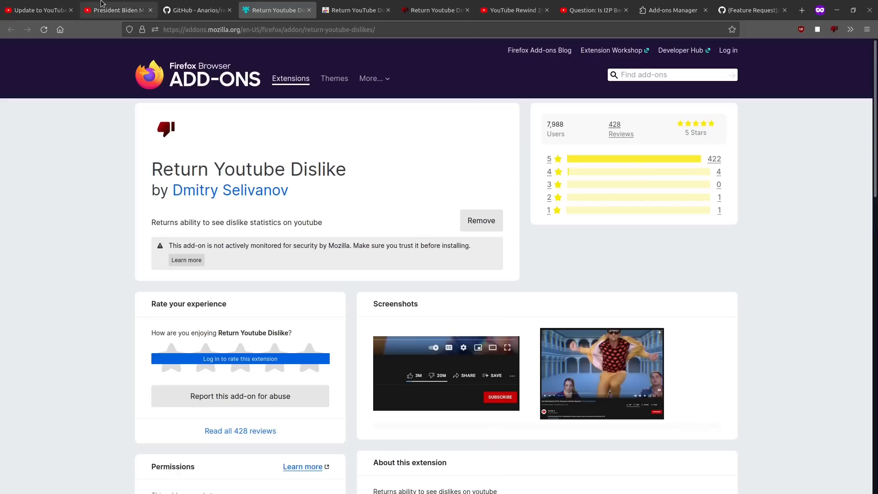
Step: Switch from the Firefox Add-ons listing to the YouTube video "Is I2P Better than TOR?"
{"action": "left_click", "coordinate": [115, 10]}
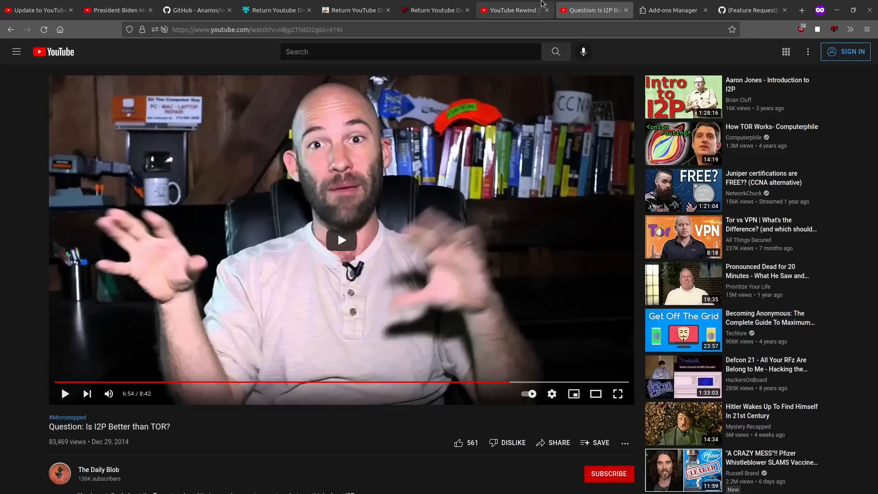
{"action": "mouse_move", "coordinate": [510, 10]}
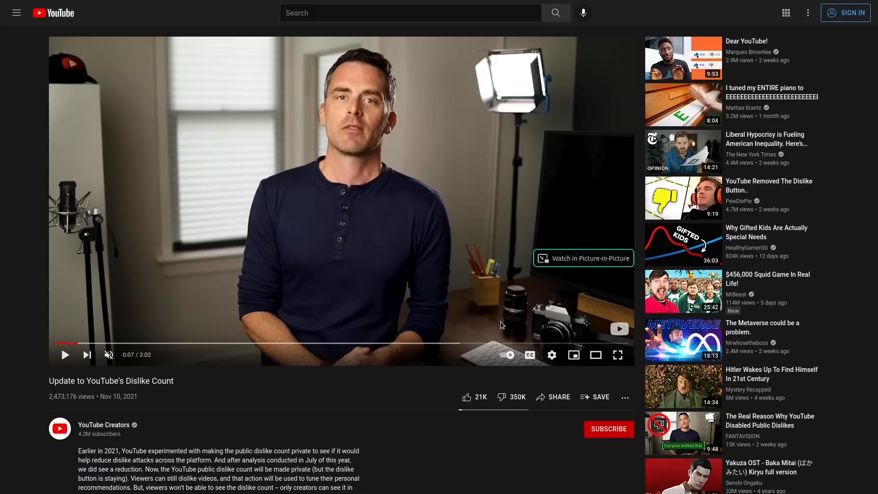
{"action": "mouse_move", "coordinate": [493, 343]}
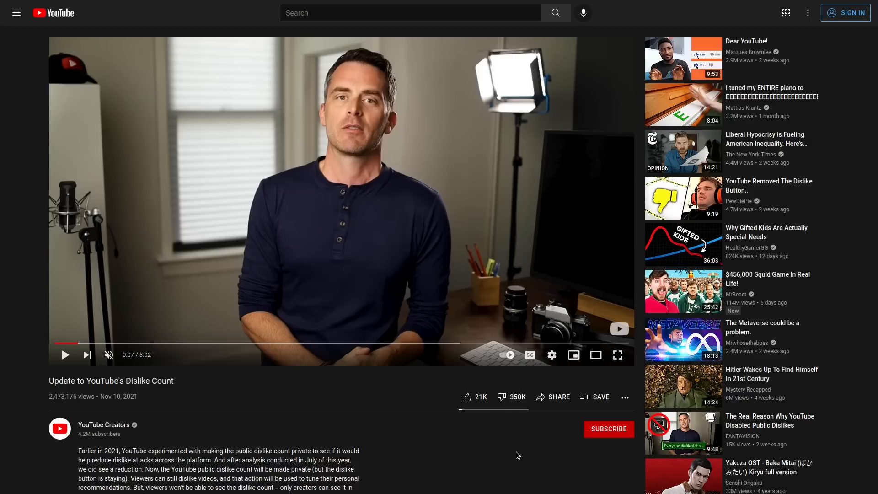
{"action": "mouse_move", "coordinate": [486, 445]}
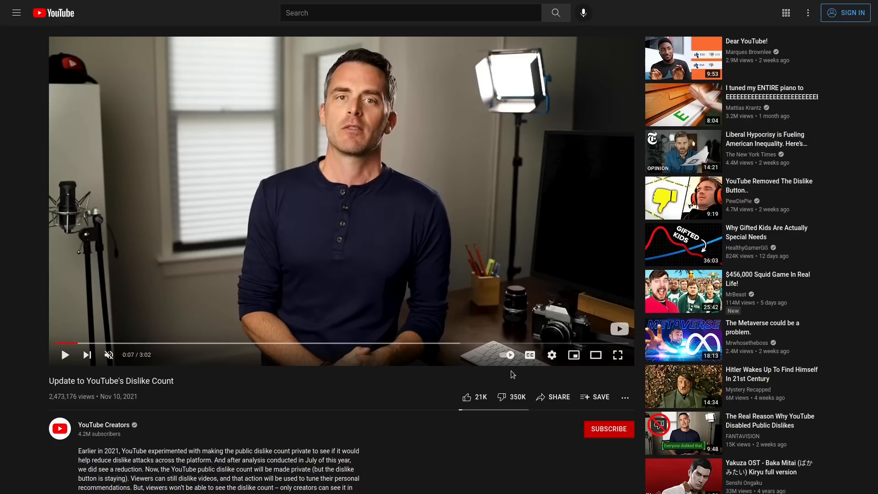
{"action": "mouse_move", "coordinate": [502, 397]}
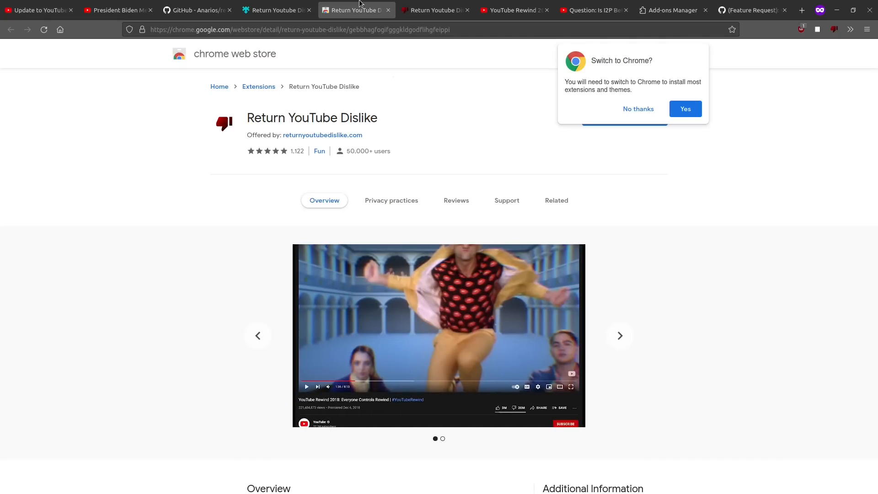
{"action": "mouse_move", "coordinate": [356, 9]}
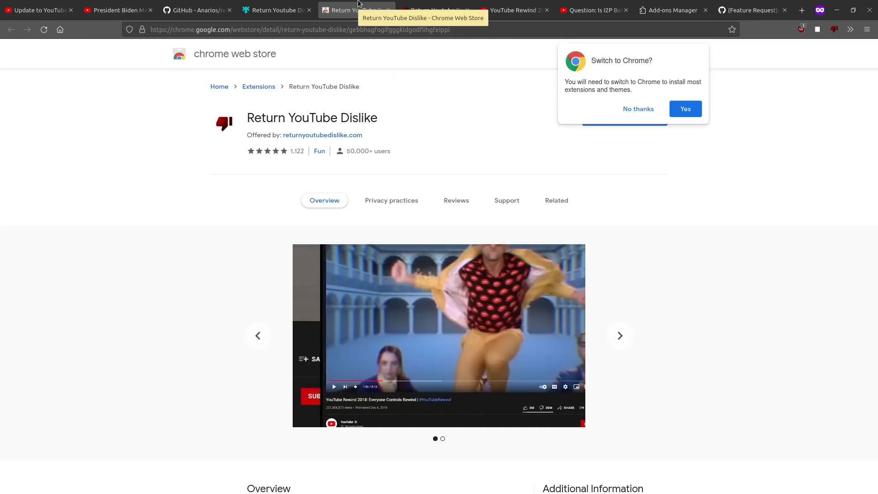
Step: Scroll the Chrome Web Store listing down to the overview "Returns ability to see dislikes."
{"action": "scroll", "scroll_direction": "down", "scroll_amount": 3}
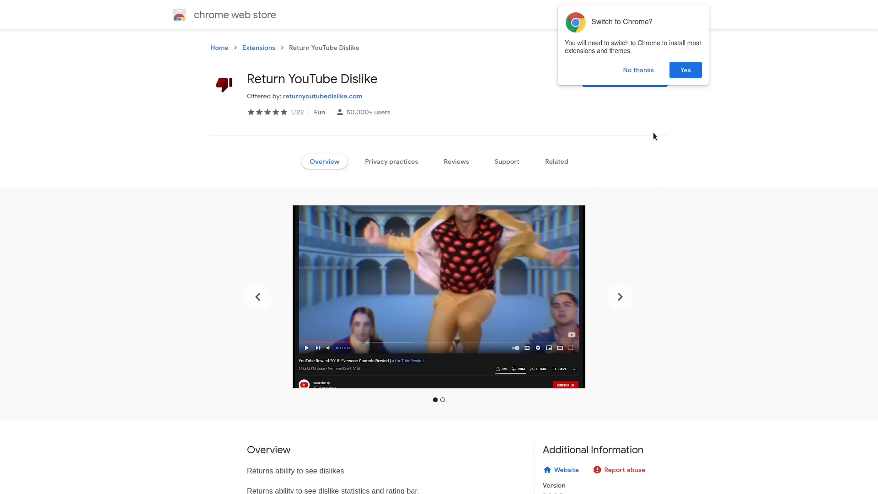
{"action": "mouse_move", "coordinate": [649, 138]}
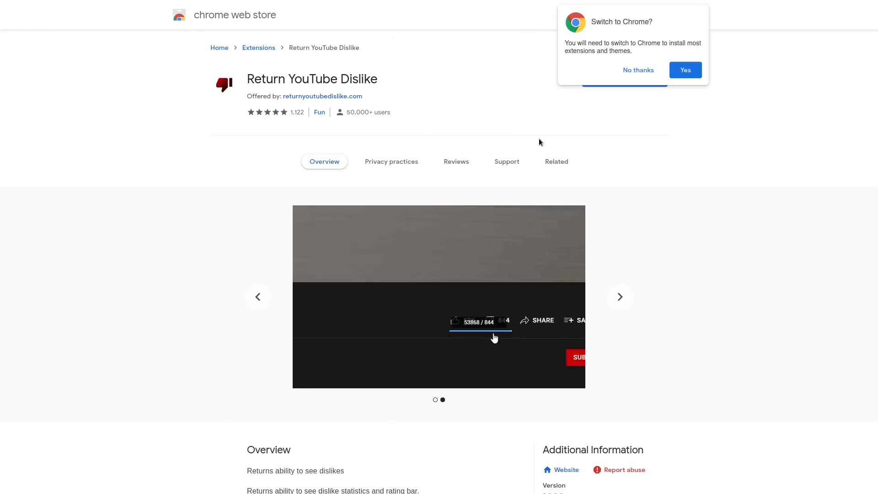
{"action": "mouse_move", "coordinate": [608, 156]}
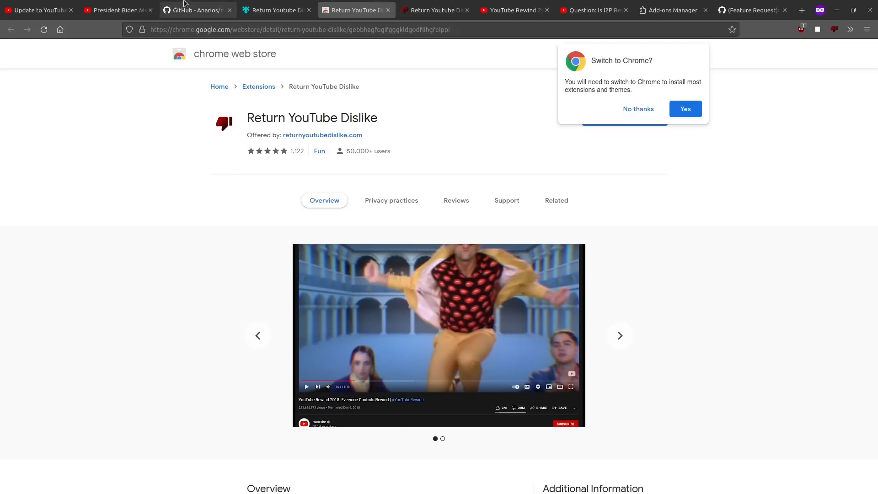
Step: View the Anarios/return-youtube-dislike repository, then return to the Firefox Add-ons listing
{"action": "left_click", "coordinate": [196, 10]}
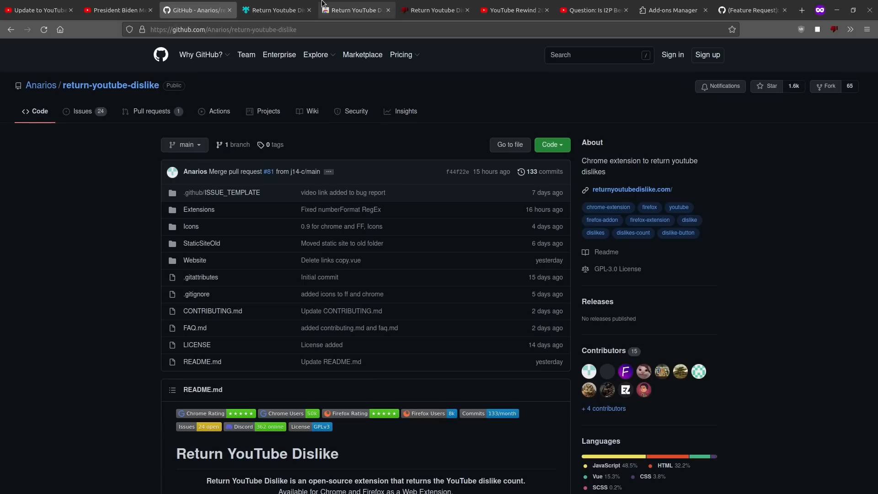
{"action": "left_click", "coordinate": [275, 10]}
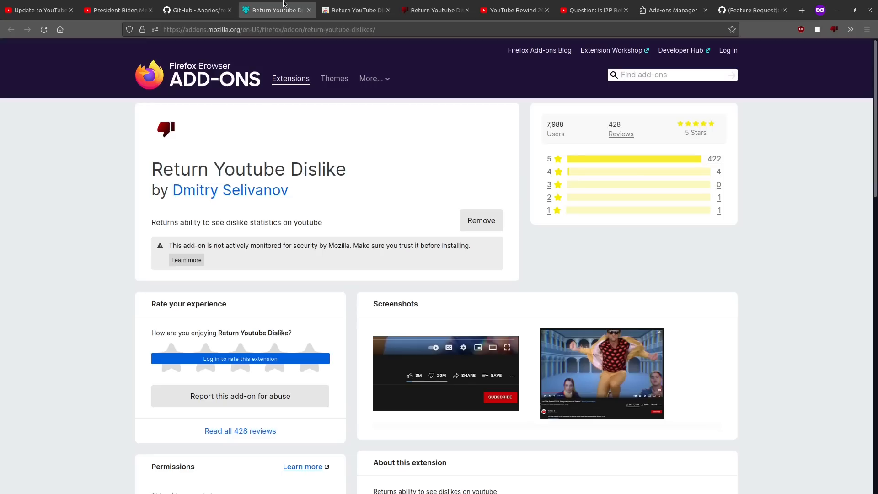
Step: Scroll the Firefox Add-ons listing down to its permissions for youtube.com data
{"action": "scroll", "scroll_direction": "down", "scroll_amount": 3}
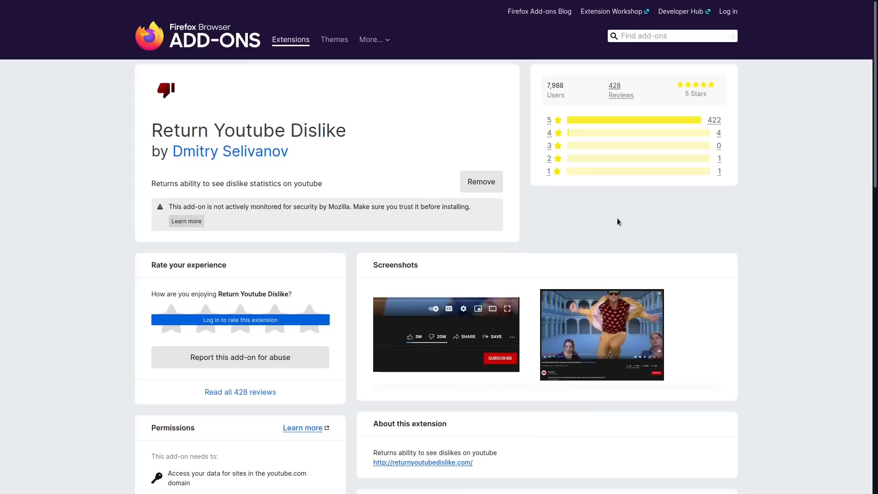
{"action": "mouse_move", "coordinate": [585, 198]}
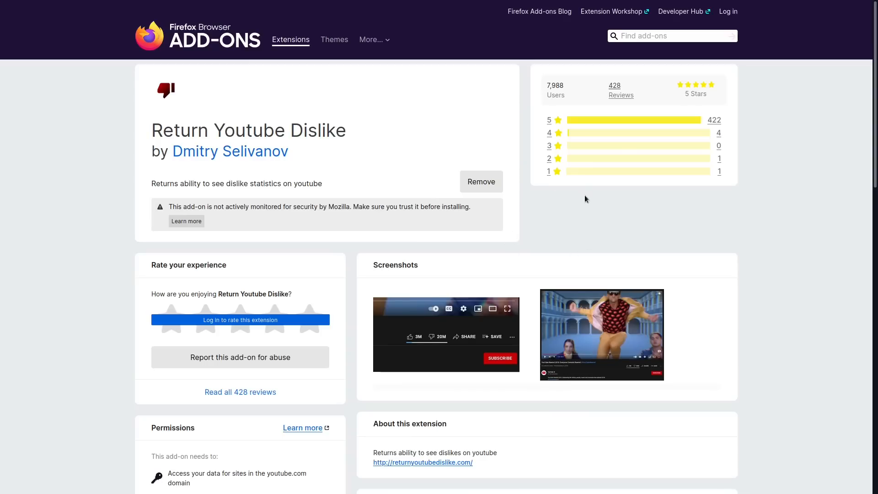
{"action": "mouse_move", "coordinate": [575, 200]}
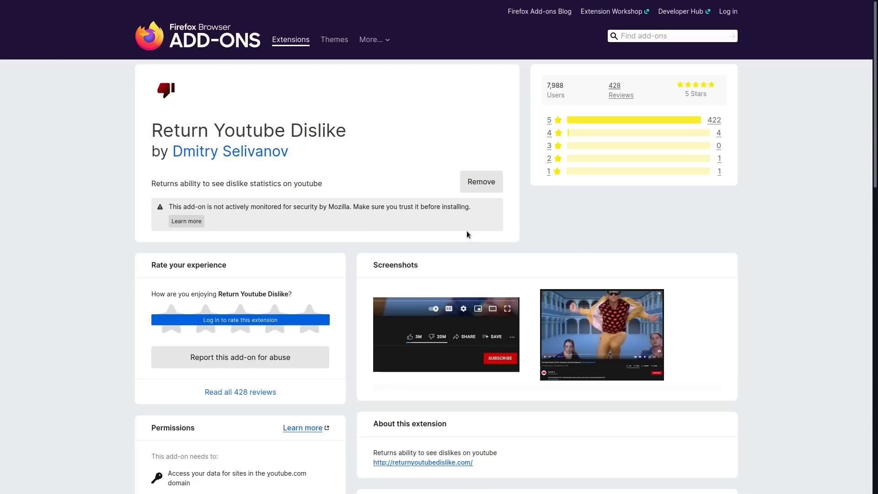
{"action": "mouse_move", "coordinate": [468, 234]}
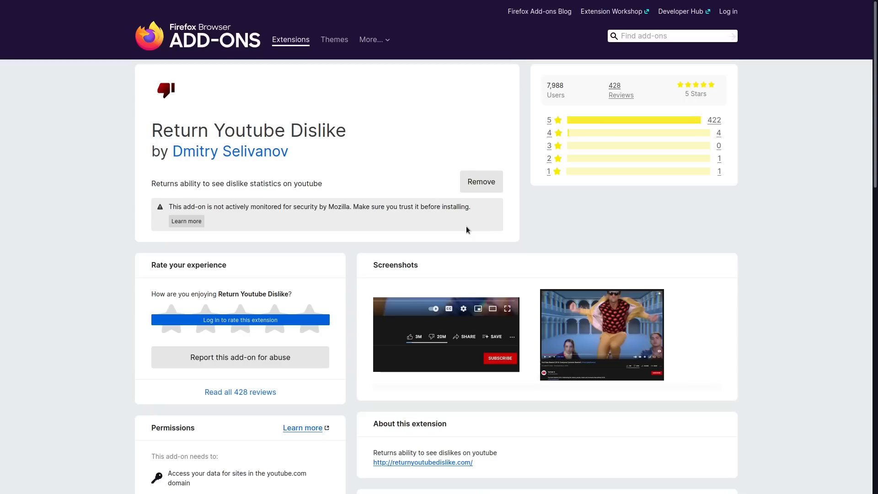
{"action": "mouse_move", "coordinate": [503, 225]}
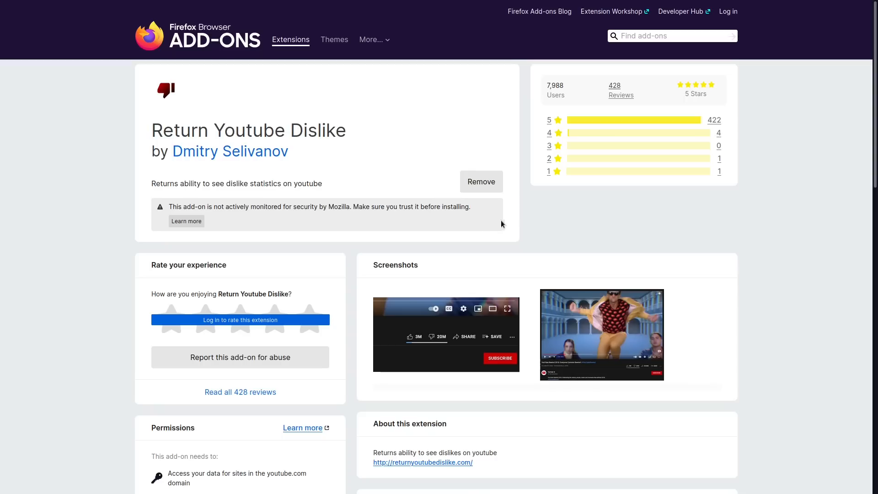
{"action": "mouse_move", "coordinate": [482, 181]}
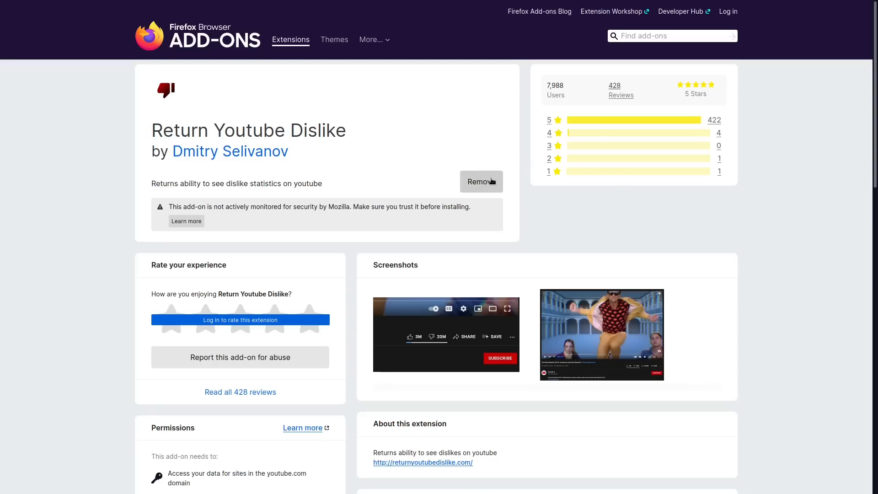